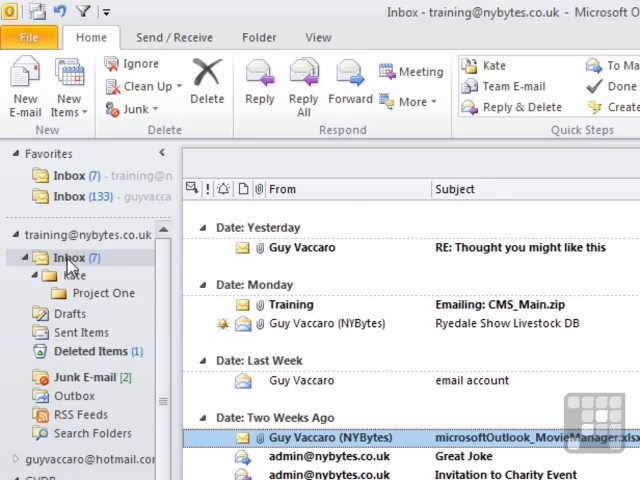
Step: Switch to the Calendar from the Navigation Pane, then return to the mail inbox
{"action": "scroll", "scroll_direction": "down", "scroll_amount": 3}
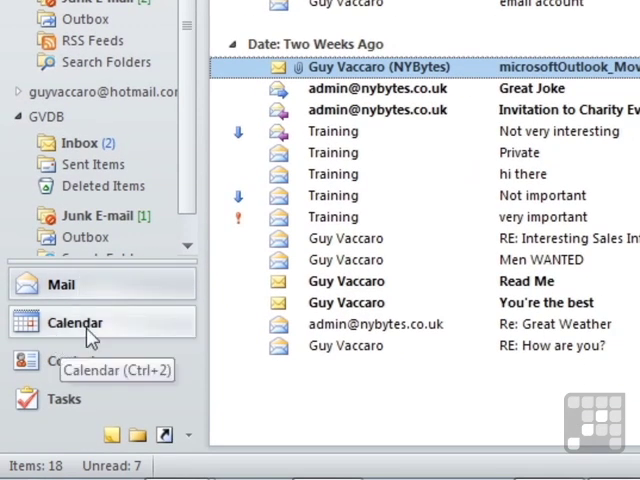
{"action": "left_click", "coordinate": [72, 322]}
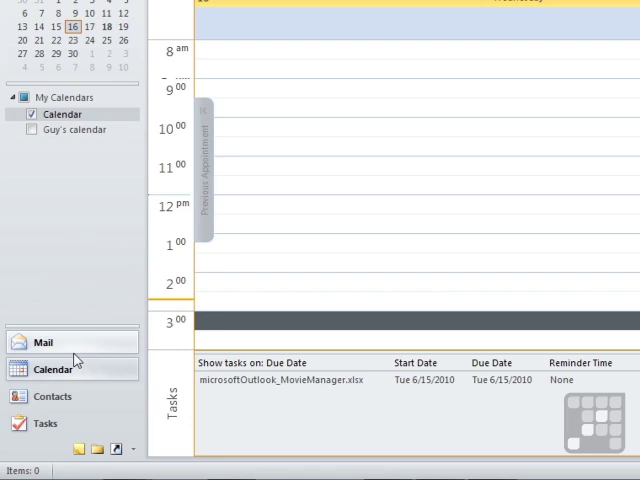
{"action": "left_click", "coordinate": [42, 342]}
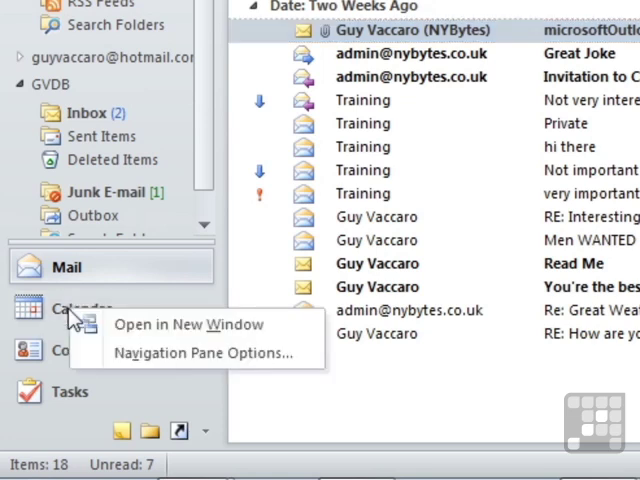
{"action": "mouse_move", "coordinate": [196, 324]}
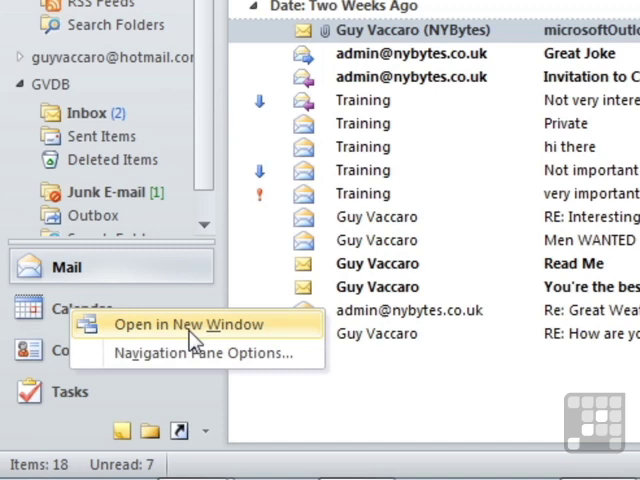
Step: Open the Calendar in its own new window and flip between the mail and calendar windows
{"action": "left_click", "coordinate": [188, 324]}
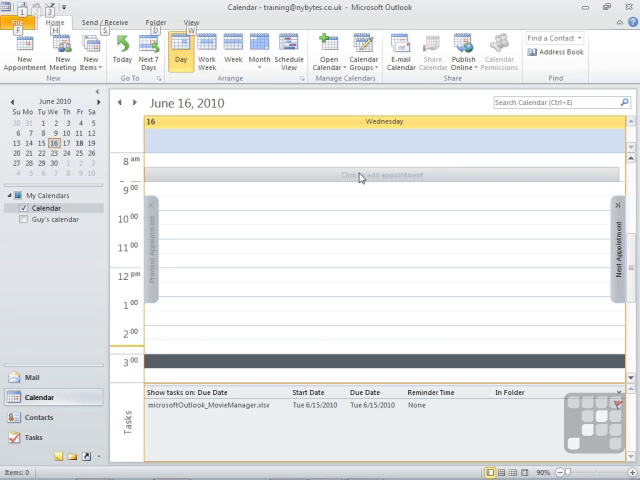
{"action": "left_click", "coordinate": [20, 398]}
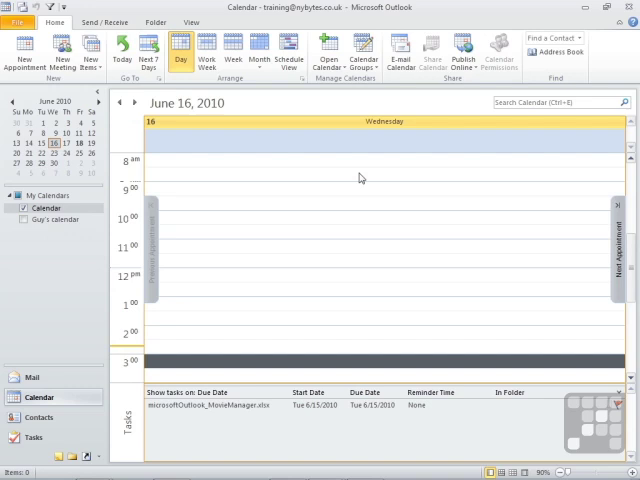
{"action": "left_click", "coordinate": [32, 378]}
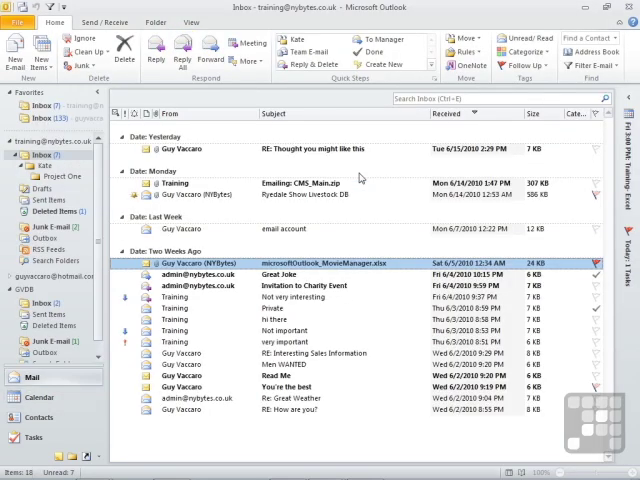
{"action": "left_click", "coordinate": [32, 400]}
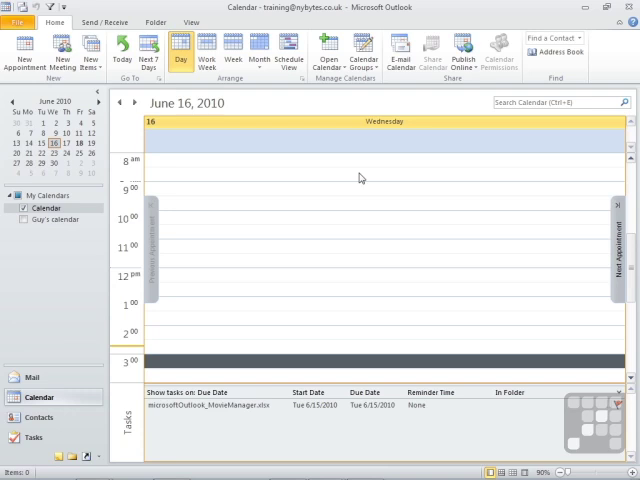
{"action": "mouse_move", "coordinate": [140, 192]}
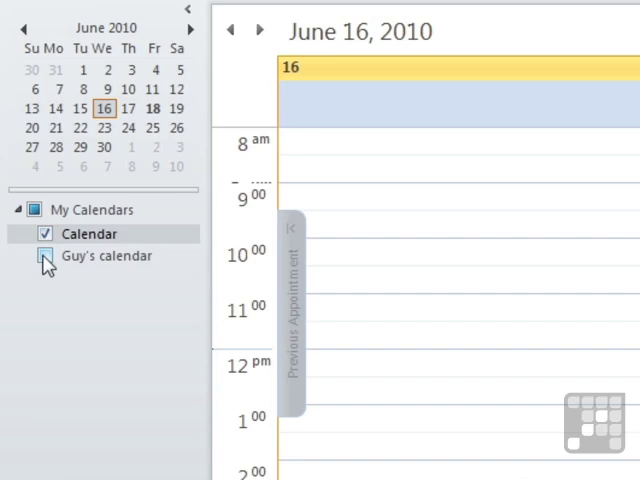
{"action": "left_click", "coordinate": [46, 256]}
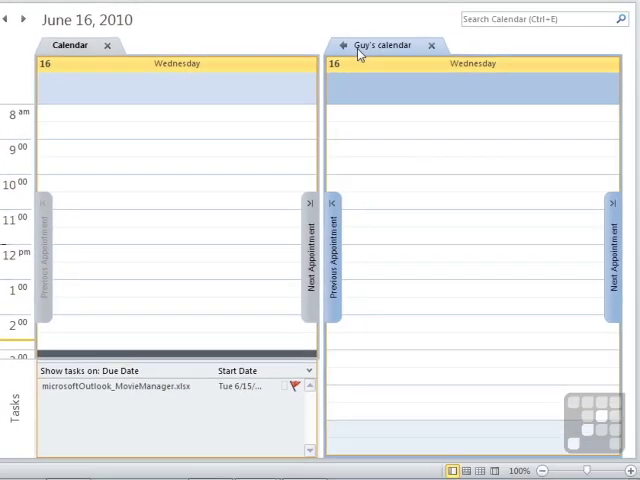
{"action": "mouse_move", "coordinate": [394, 184]}
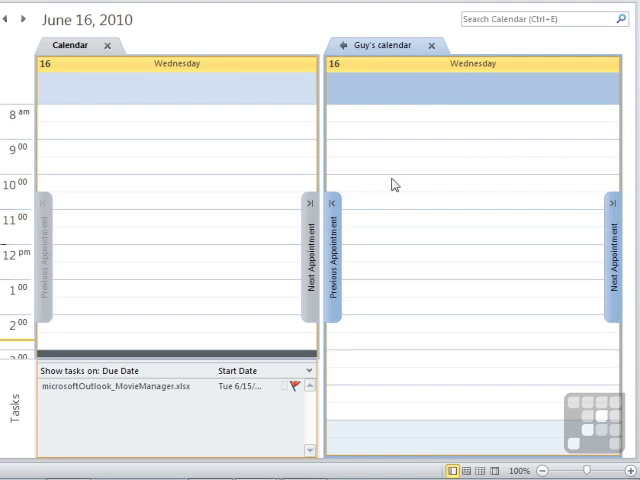
{"action": "mouse_move", "coordinate": [392, 184]}
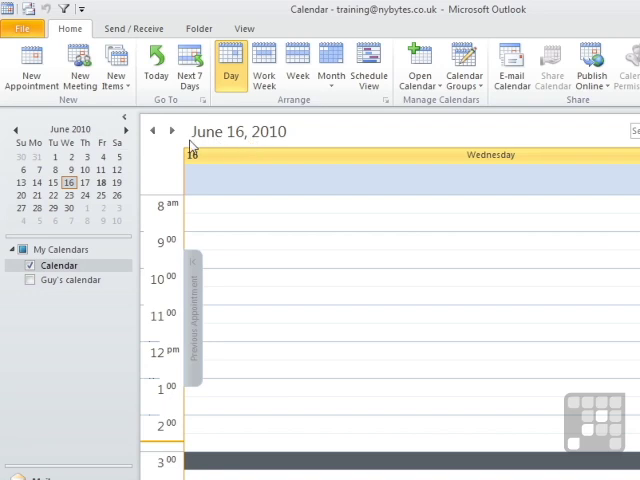
{"action": "mouse_move", "coordinate": [172, 132]}
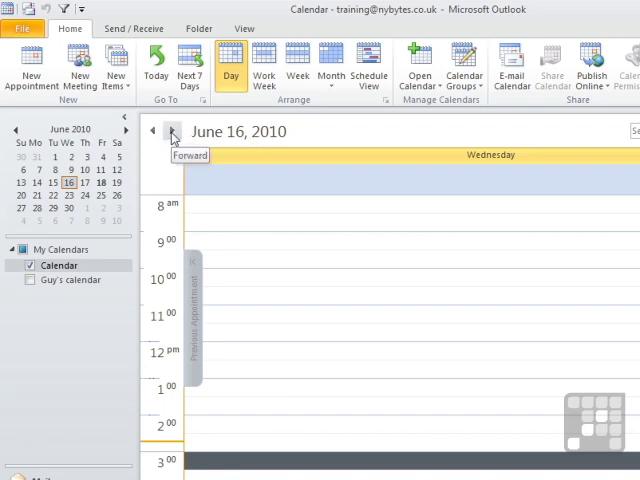
Step: Step the day view around mid-June with the Forward/Back arrows (June 18, 15, 19)
{"action": "left_click", "coordinate": [172, 132]}
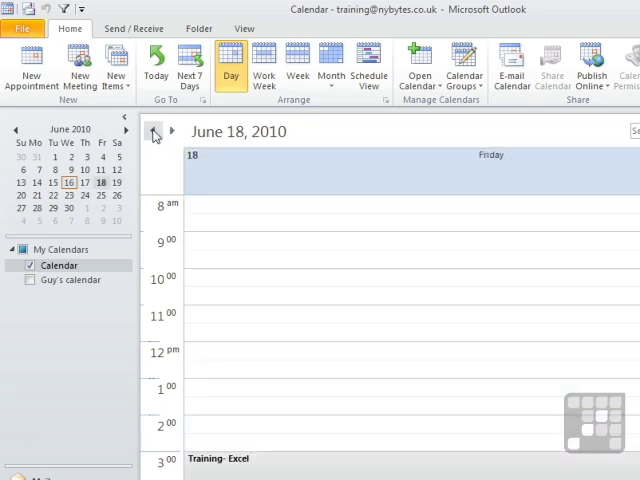
{"action": "left_click", "coordinate": [170, 132]}
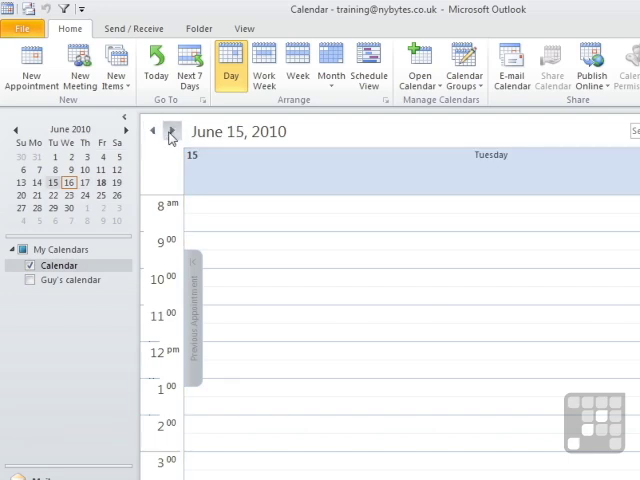
{"action": "left_click", "coordinate": [170, 132]}
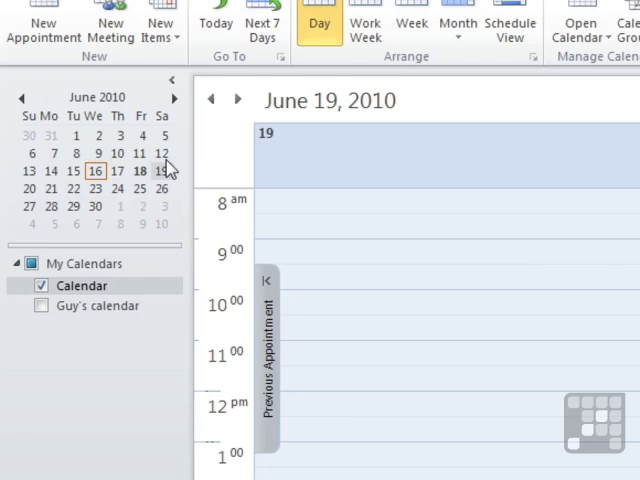
{"action": "mouse_move", "coordinate": [96, 218]}
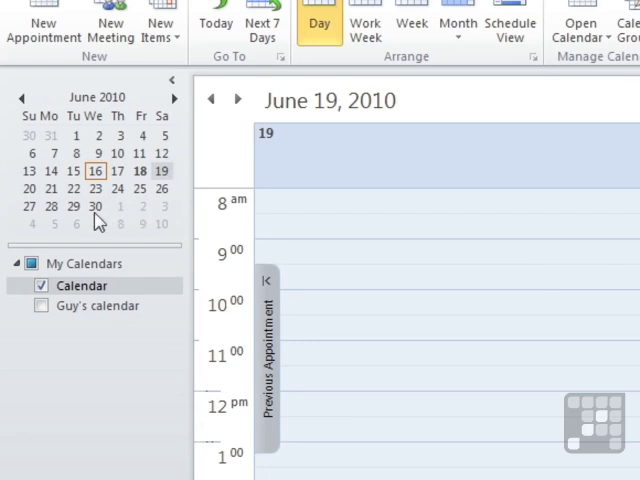
Step: Jump into later months via the Date Navigator and step back by month to July 10, 2010
{"action": "left_click", "coordinate": [96, 206]}
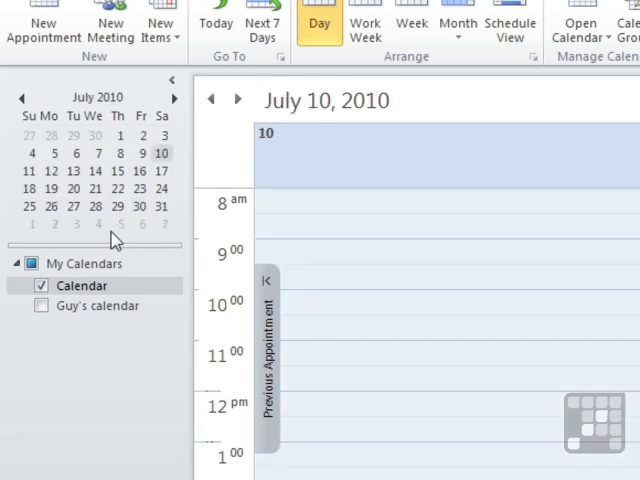
{"action": "mouse_move", "coordinate": [176, 108]}
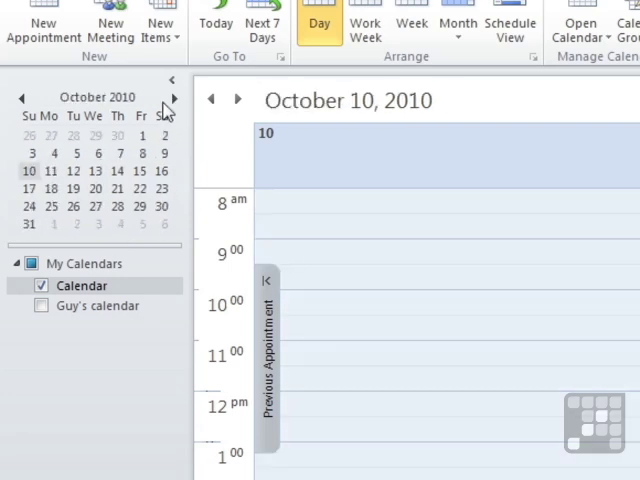
{"action": "left_click", "coordinate": [24, 96]}
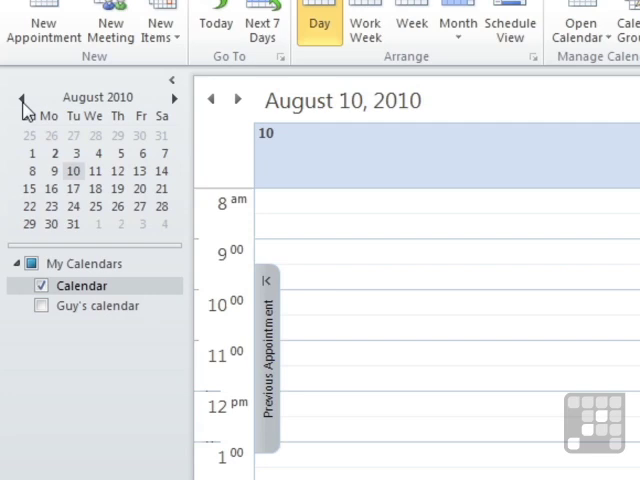
{"action": "left_click", "coordinate": [24, 96]}
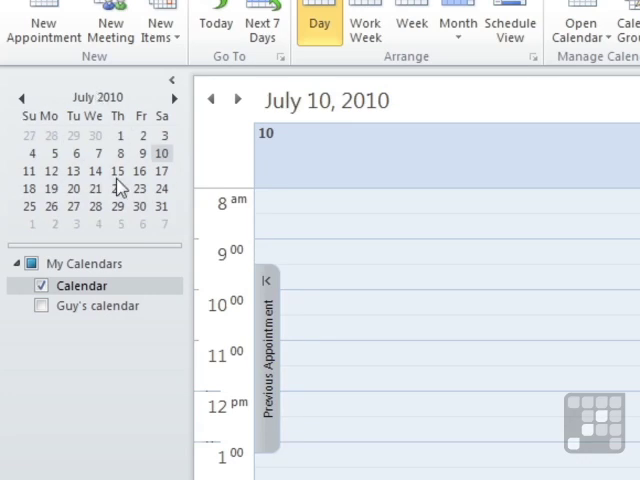
{"action": "mouse_move", "coordinate": [84, 248]}
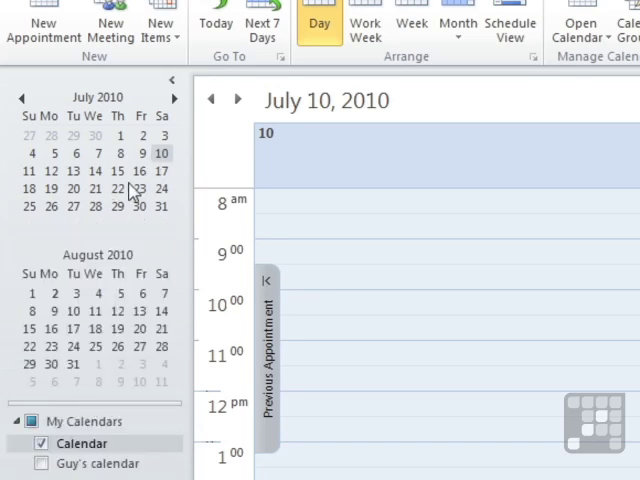
{"action": "mouse_move", "coordinate": [128, 376]}
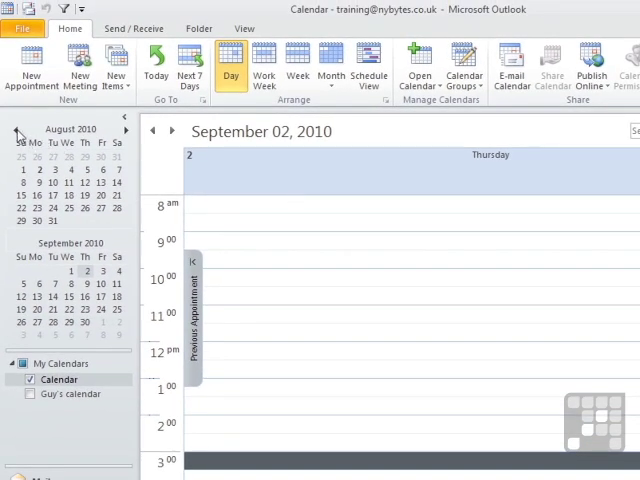
Step: Navigate the Date Navigator months until Thursday, September 2, 2010 is shown in day view
{"action": "left_click", "coordinate": [16, 130]}
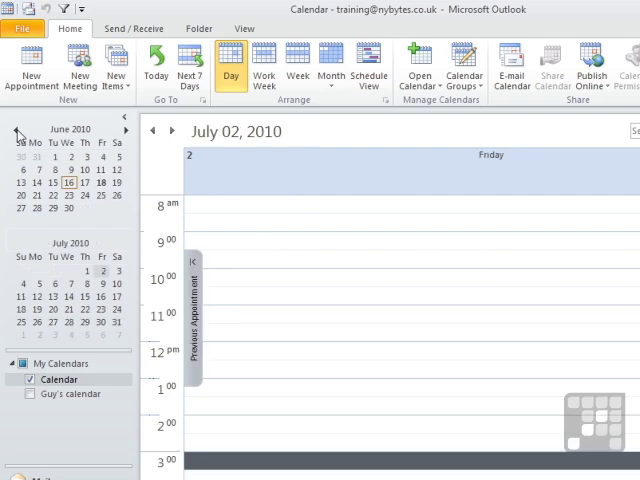
{"action": "left_click", "coordinate": [16, 132]}
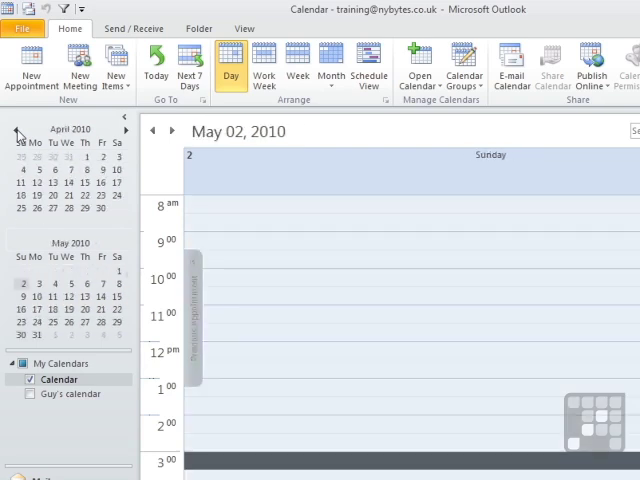
{"action": "left_click", "coordinate": [16, 132]}
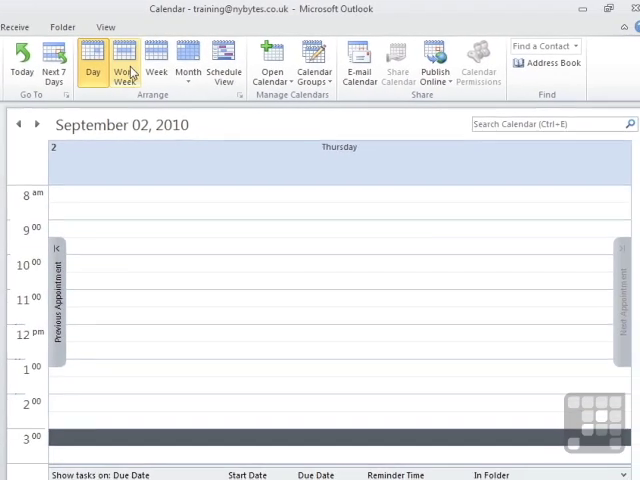
Step: Switch to Work Week layout, browse weeks, and land on September 13–17, 2010
{"action": "left_click", "coordinate": [120, 62]}
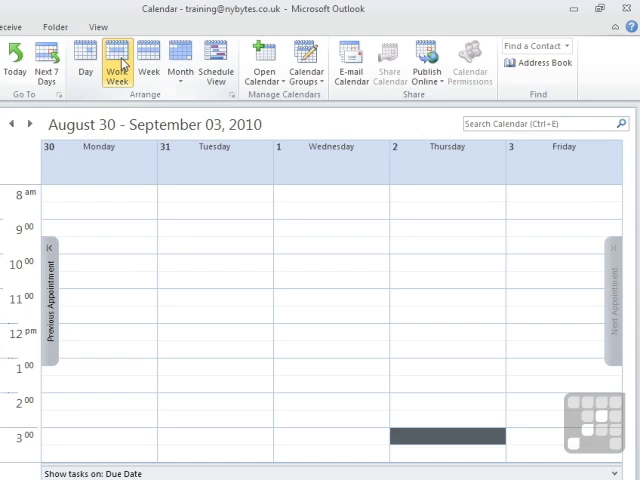
{"action": "left_click", "coordinate": [12, 122]}
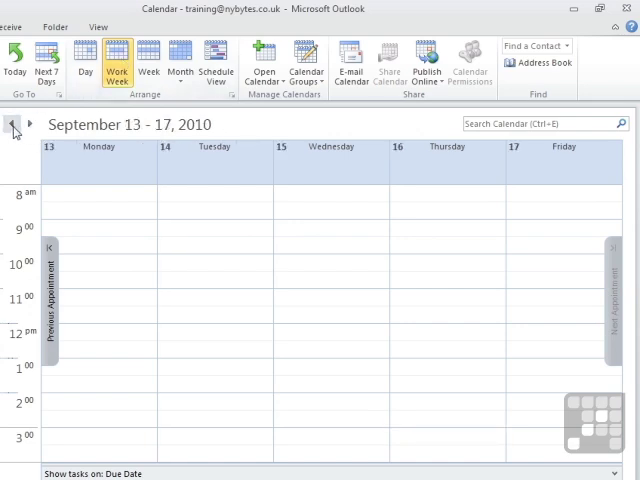
{"action": "left_click", "coordinate": [12, 124]}
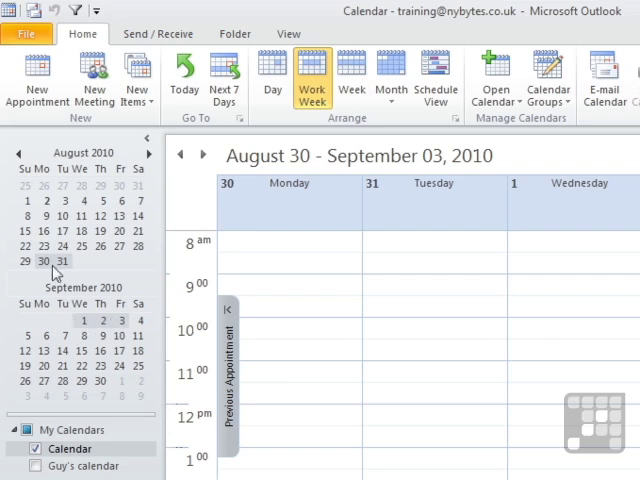
{"action": "mouse_move", "coordinate": [120, 334]}
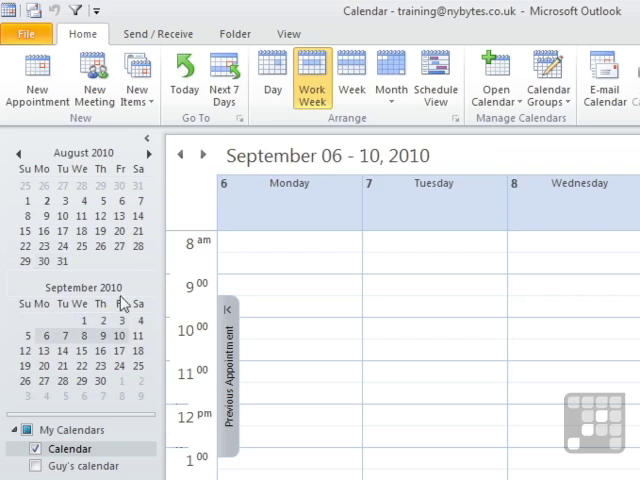
{"action": "left_click", "coordinate": [200, 156]}
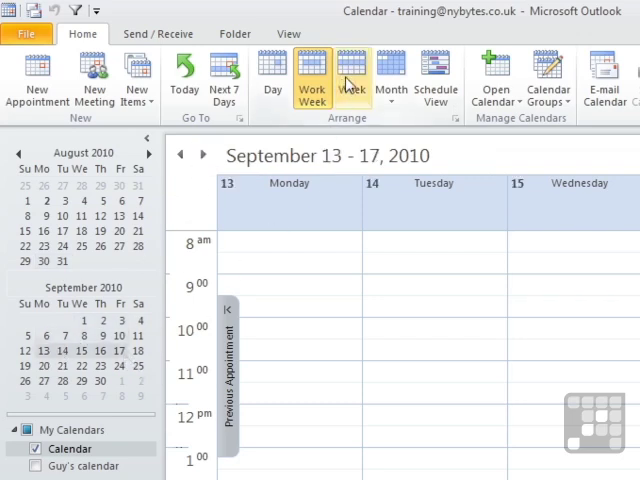
Step: Switch to full Week layout and browse forward through late September and October
{"action": "left_click", "coordinate": [352, 78]}
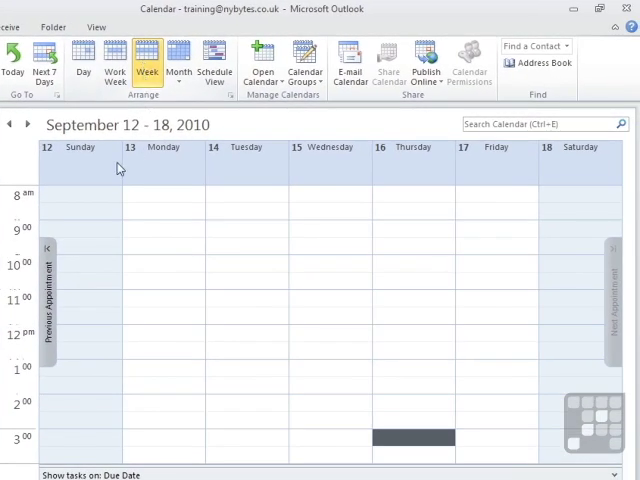
{"action": "mouse_move", "coordinate": [564, 184]}
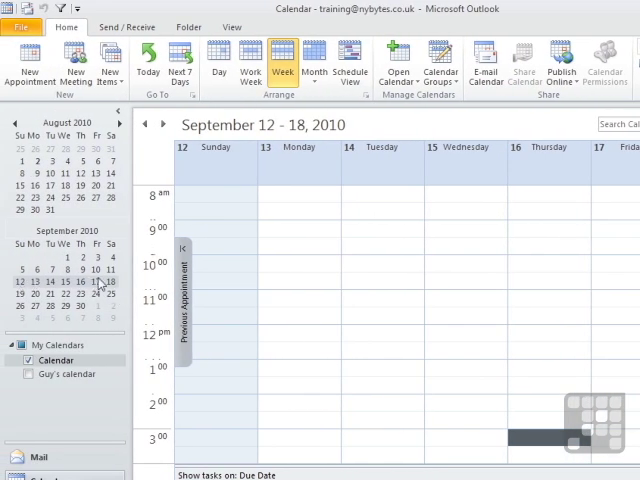
{"action": "left_click", "coordinate": [164, 124]}
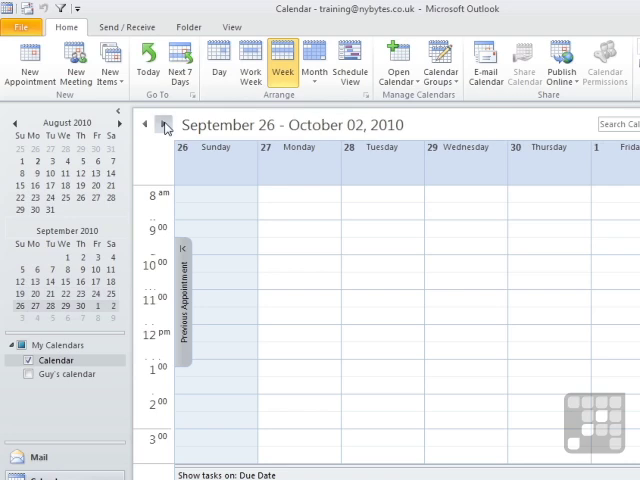
{"action": "left_click", "coordinate": [164, 126]}
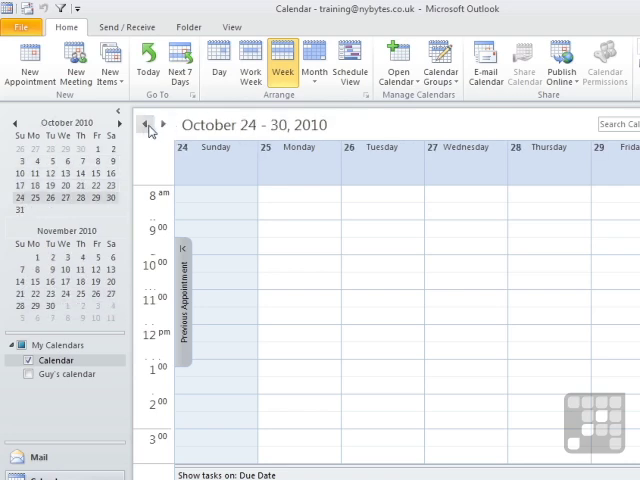
{"action": "left_click", "coordinate": [146, 124]}
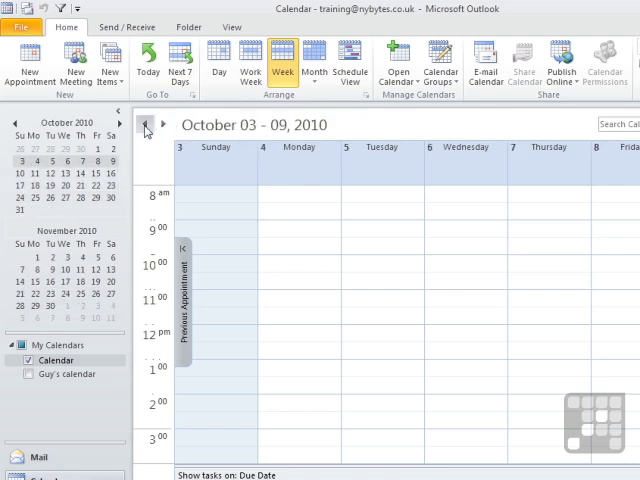
Step: Step back week by week through August and June to the current week, June 13–19, 2010
{"action": "left_click", "coordinate": [146, 128]}
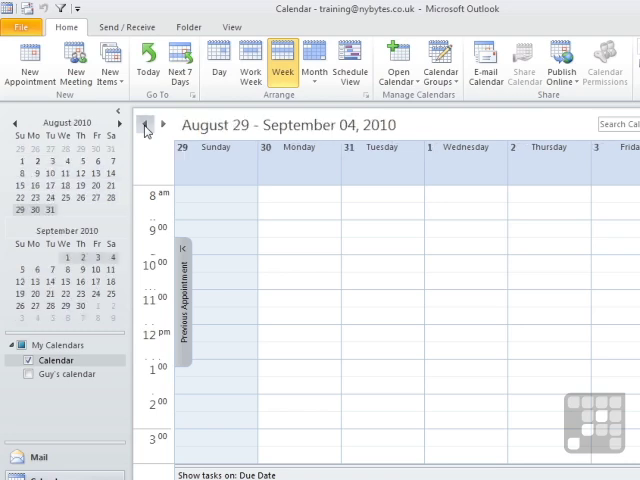
{"action": "left_click", "coordinate": [146, 124]}
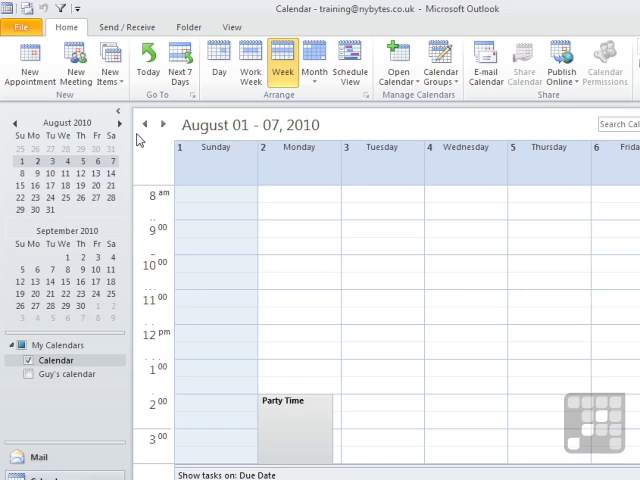
{"action": "left_click", "coordinate": [144, 124]}
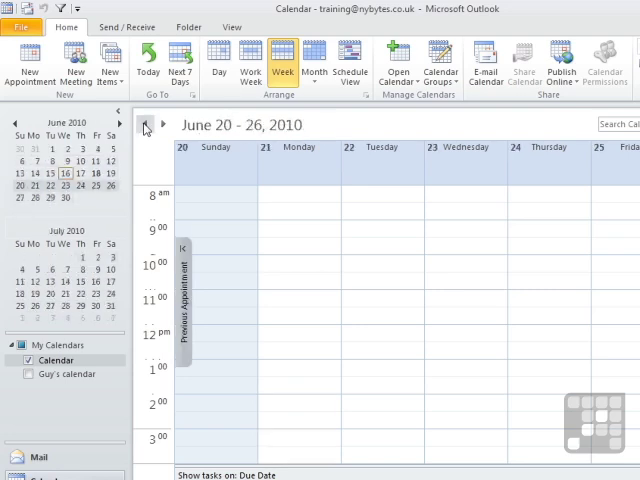
{"action": "left_click", "coordinate": [144, 128]}
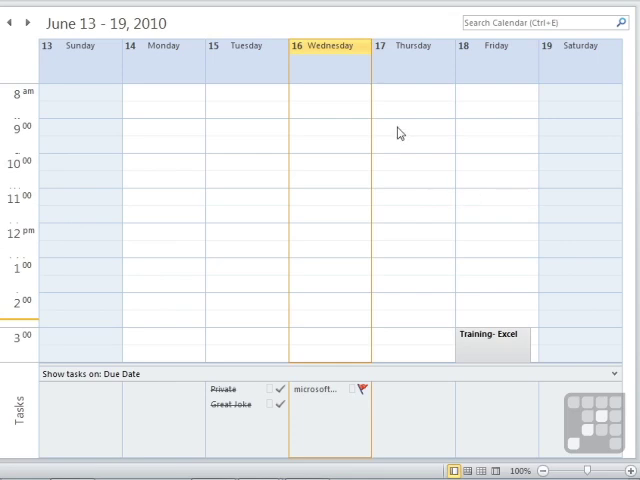
{"action": "mouse_move", "coordinate": [348, 344]}
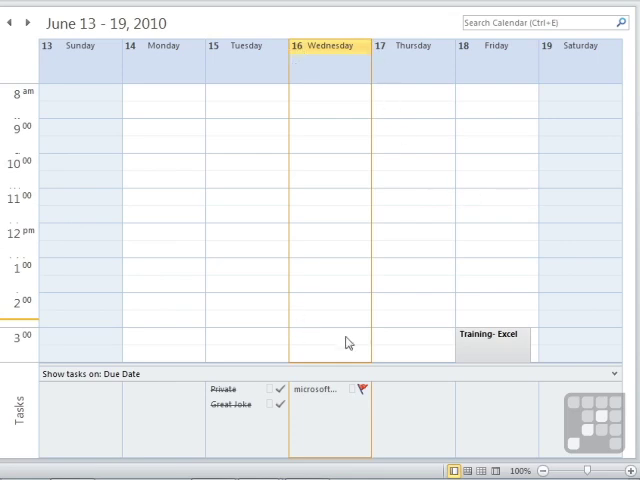
{"action": "mouse_move", "coordinate": [366, 56]}
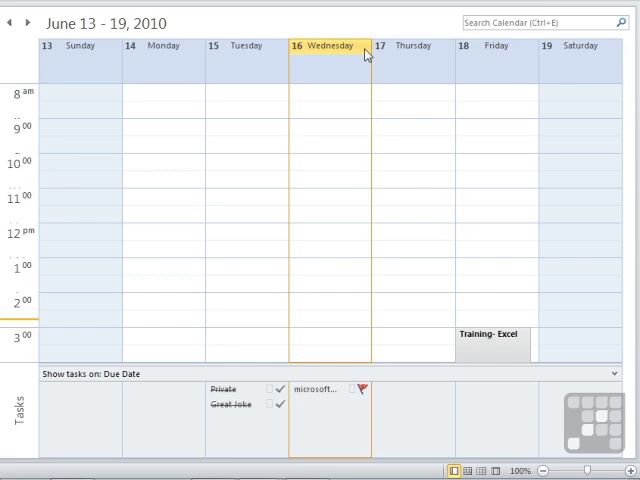
{"action": "mouse_move", "coordinate": [364, 222]}
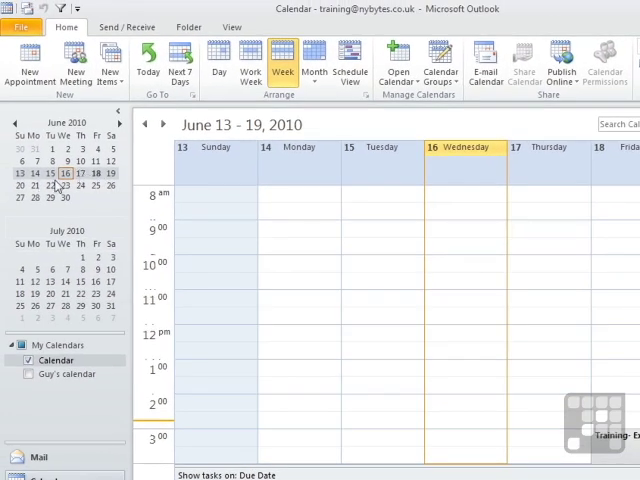
{"action": "mouse_move", "coordinate": [88, 194]}
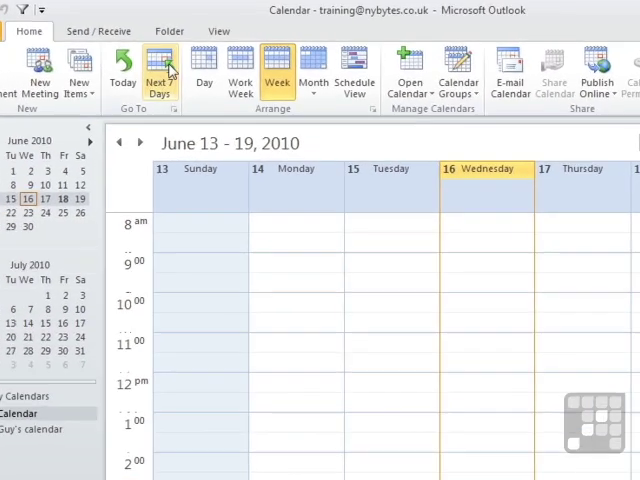
{"action": "mouse_move", "coordinate": [312, 96]}
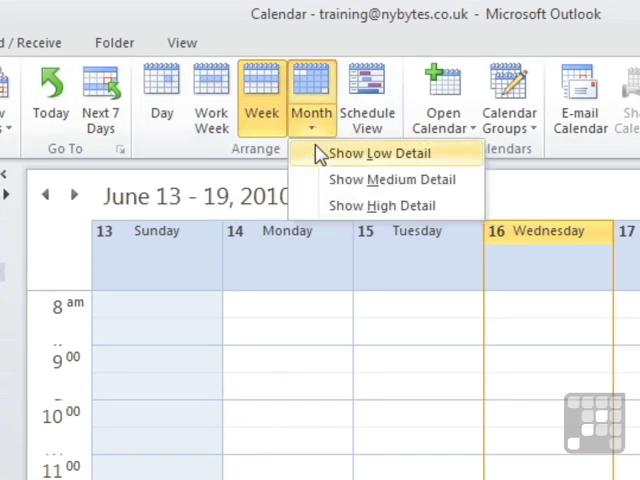
Step: Show August 2010 in Month view at low then another detail level, then switch to Schedule View
{"action": "left_click", "coordinate": [380, 152]}
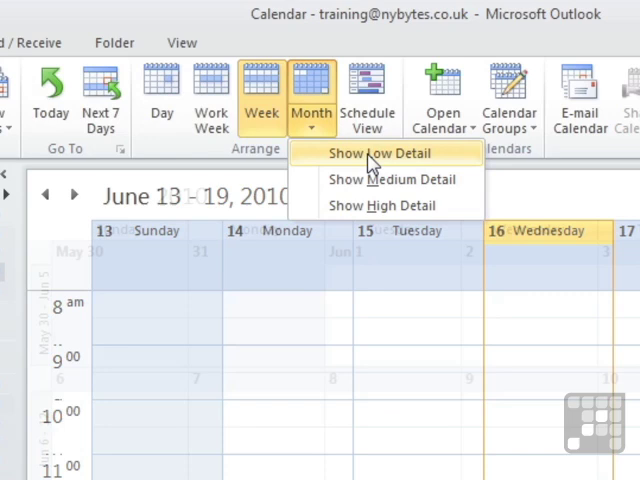
{"action": "left_click", "coordinate": [386, 152]}
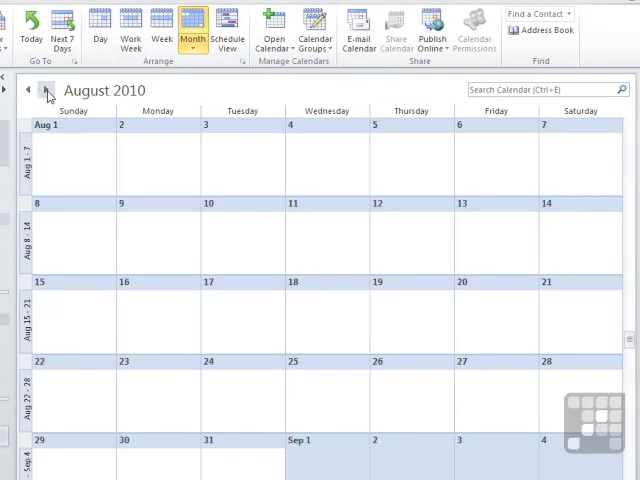
{"action": "mouse_move", "coordinate": [208, 380]}
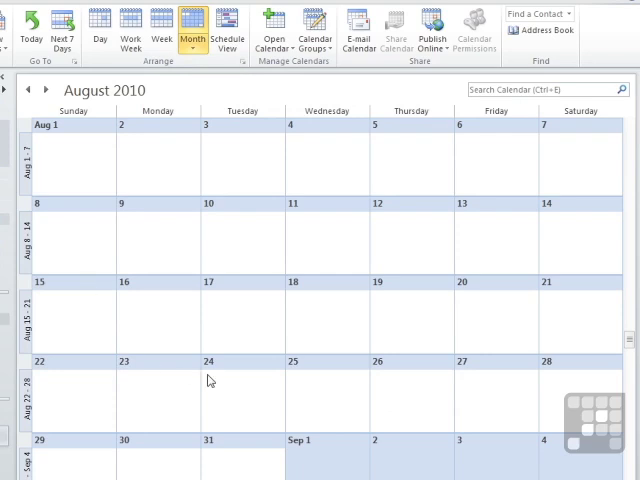
{"action": "left_click", "coordinate": [192, 32]}
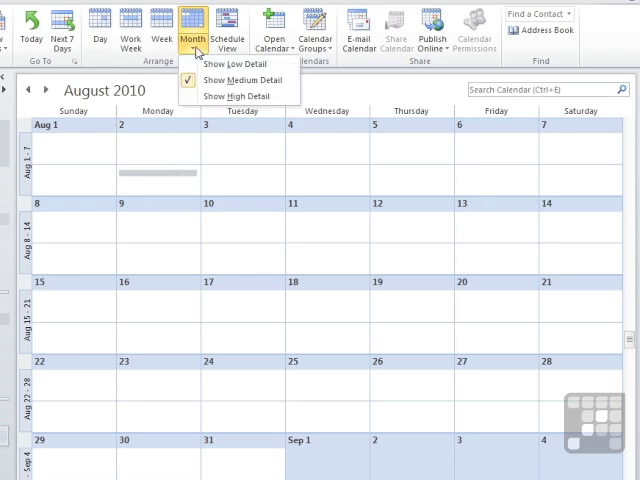
{"action": "left_click", "coordinate": [244, 80]}
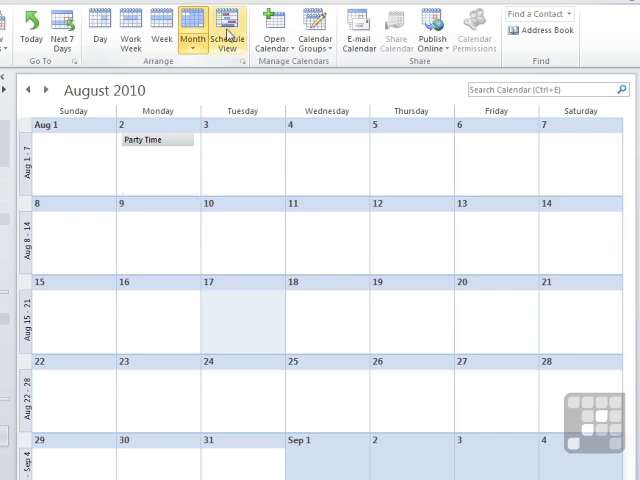
{"action": "left_click", "coordinate": [228, 30]}
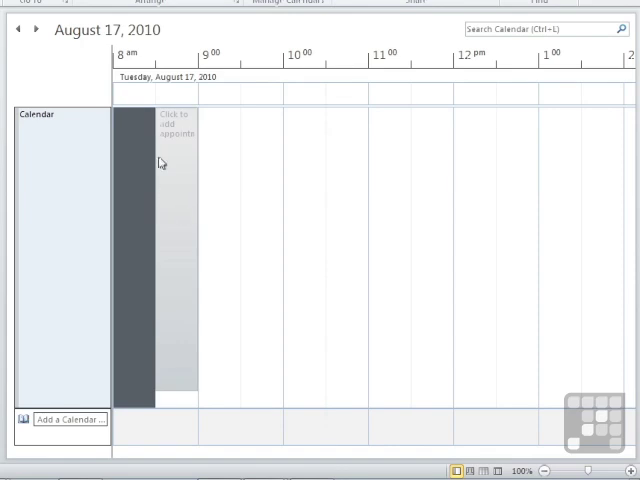
{"action": "mouse_move", "coordinate": [548, 88]}
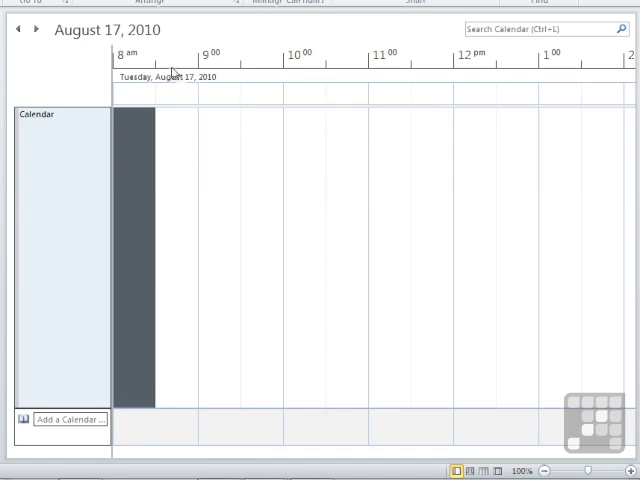
{"action": "mouse_move", "coordinate": [464, 112]}
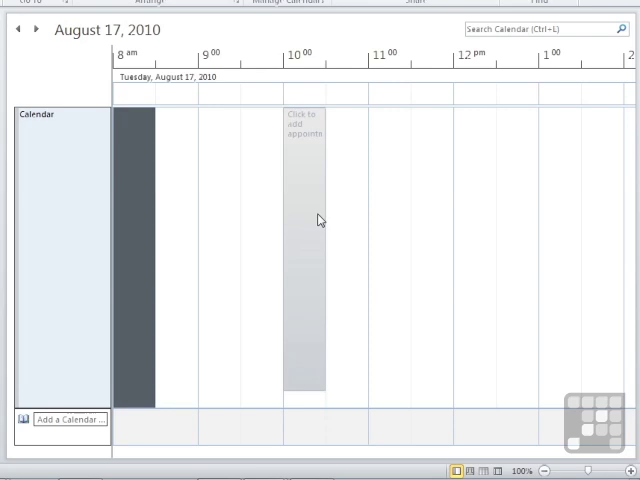
{"action": "mouse_move", "coordinate": [208, 176]}
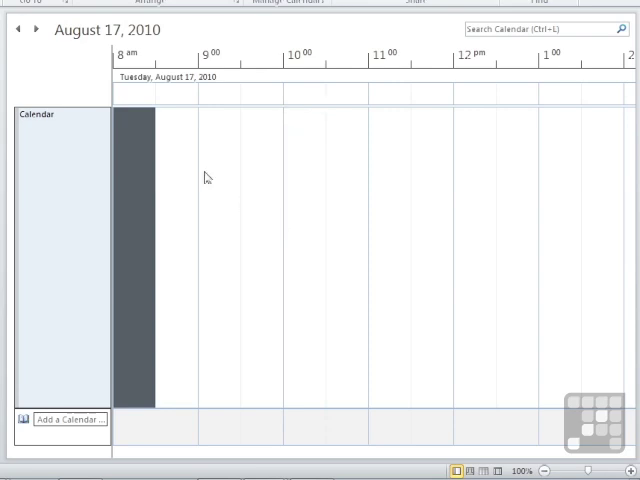
{"action": "mouse_move", "coordinate": [242, 298]}
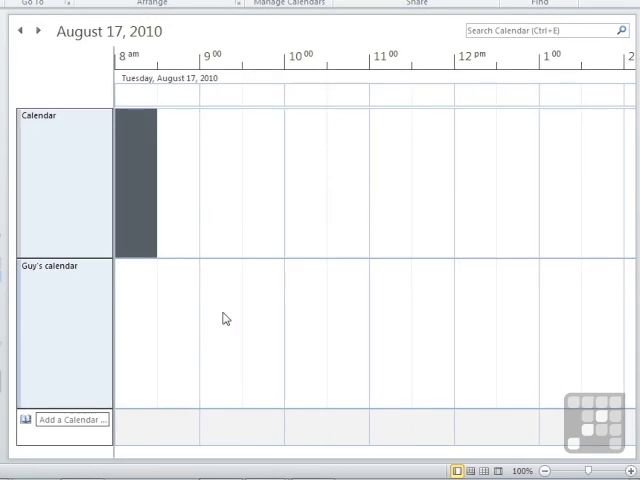
{"action": "mouse_move", "coordinate": [168, 310]}
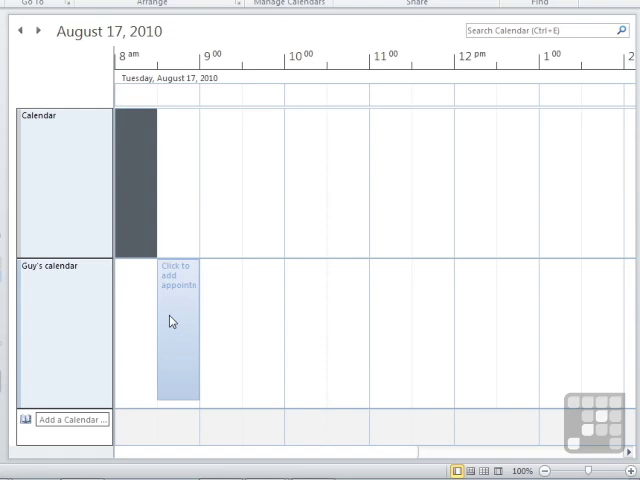
Step: Show the calendar folder list again with both calendars as rows in Schedule View
{"action": "left_click", "coordinate": [340, 34]}
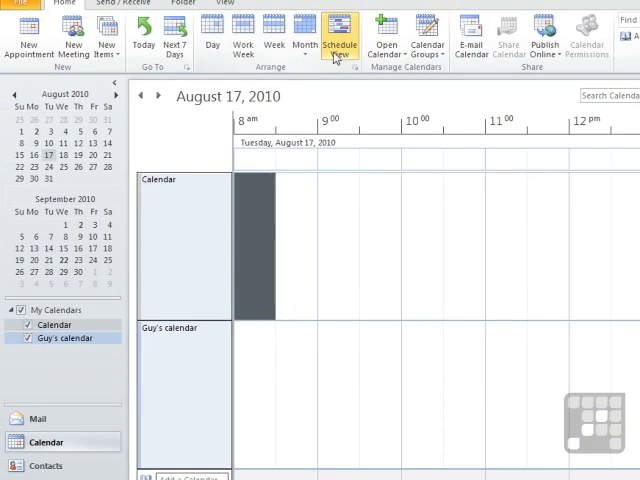
Step: Show the month in high detail, then the full week of August 15–21 and the work week
{"action": "left_click", "coordinate": [304, 36]}
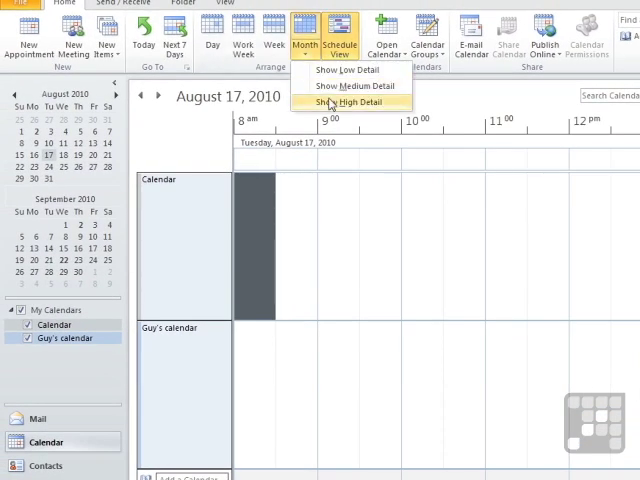
{"action": "left_click", "coordinate": [304, 36]}
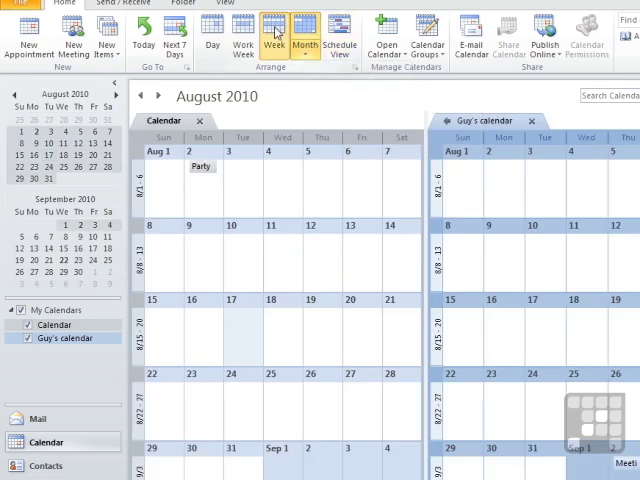
{"action": "left_click", "coordinate": [272, 40]}
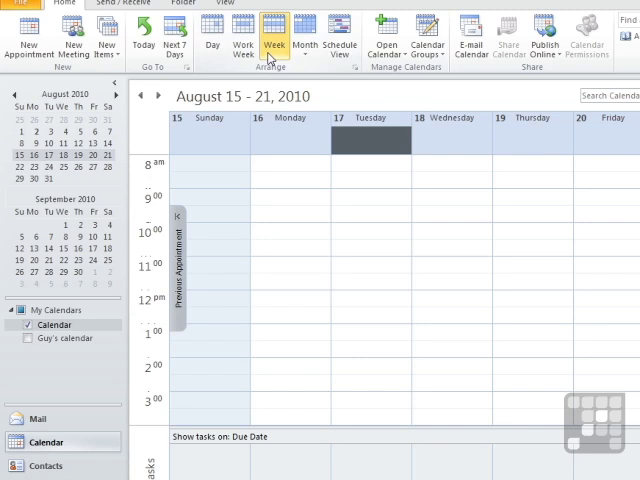
{"action": "left_click", "coordinate": [240, 40]}
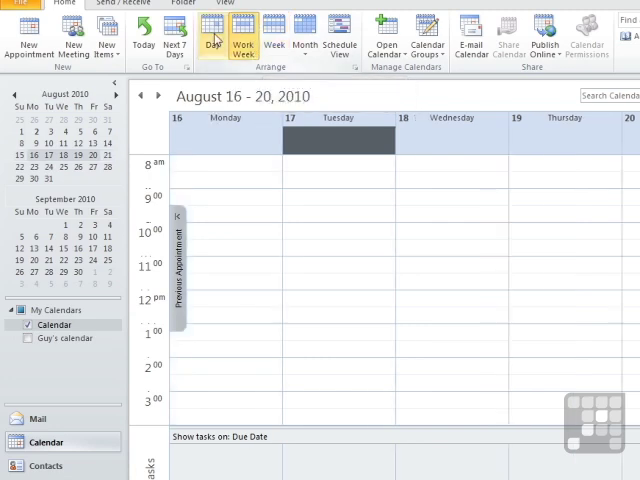
Step: Show the single day August 17, jump to August 19, then return to today, June 16, 2010
{"action": "left_click", "coordinate": [216, 40]}
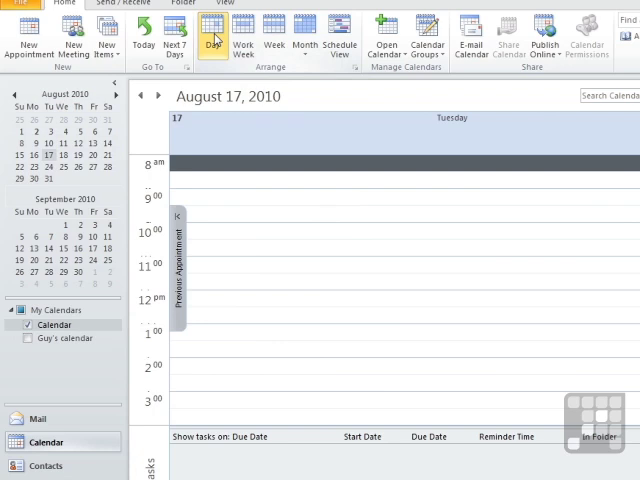
{"action": "left_click", "coordinate": [160, 96]}
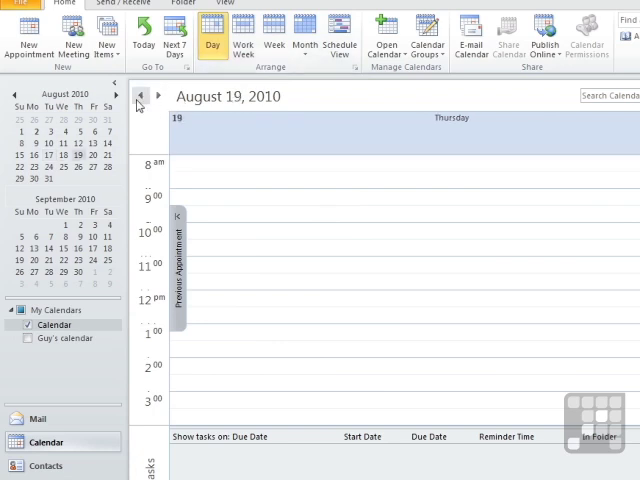
{"action": "left_click", "coordinate": [140, 96]}
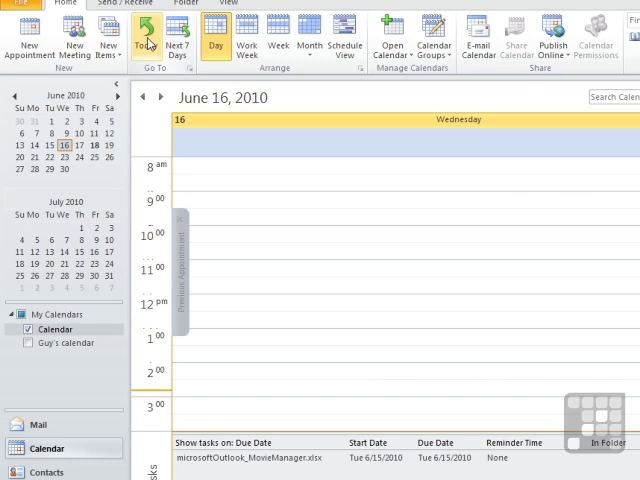
{"action": "mouse_move", "coordinate": [176, 44]}
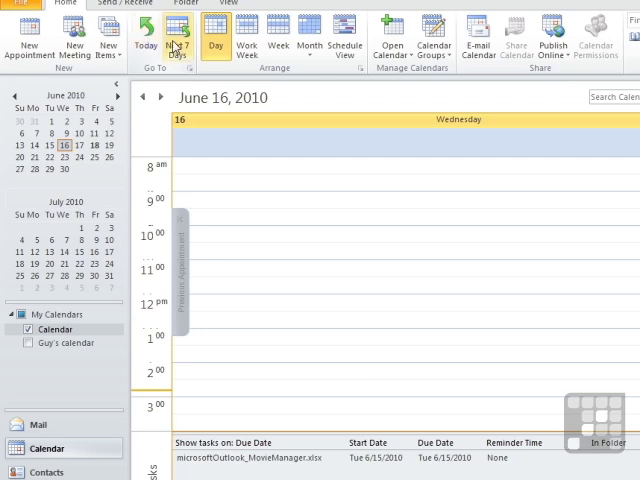
{"action": "mouse_move", "coordinate": [178, 42]}
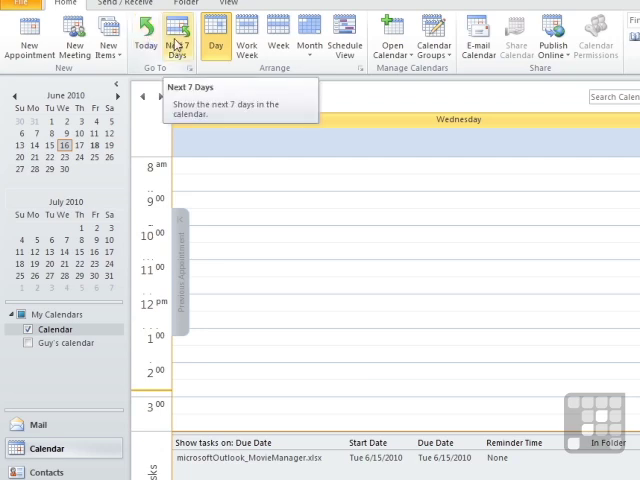
Step: Show the Next 7 Days starting from today, June 16, 2010
{"action": "left_click", "coordinate": [178, 40]}
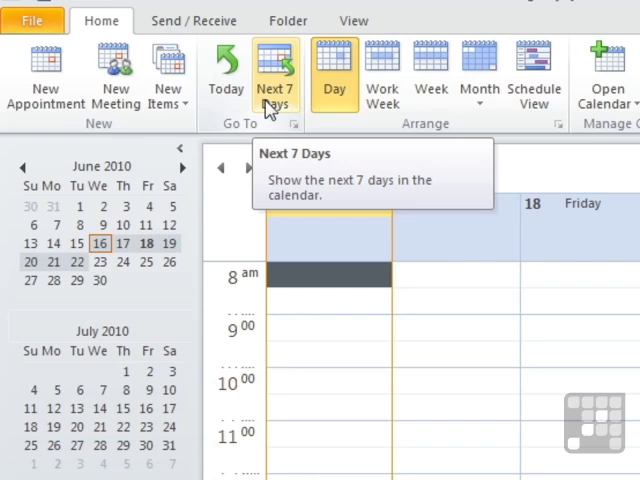
Step: Show June 16–22 as seven days and collapse the side panes to widen the calendar
{"action": "left_click", "coordinate": [268, 70]}
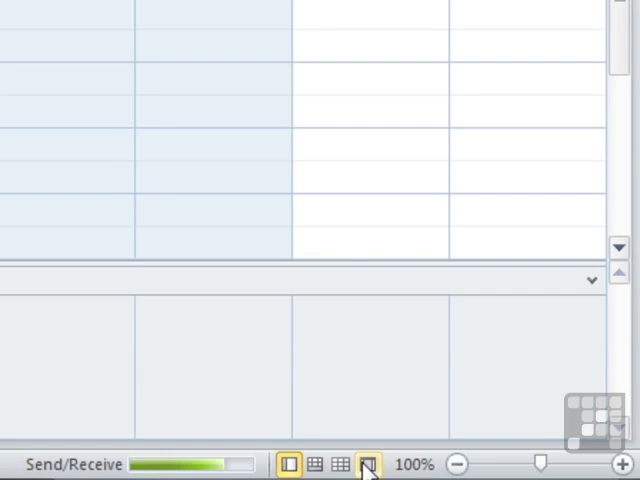
{"action": "mouse_move", "coordinate": [288, 464]}
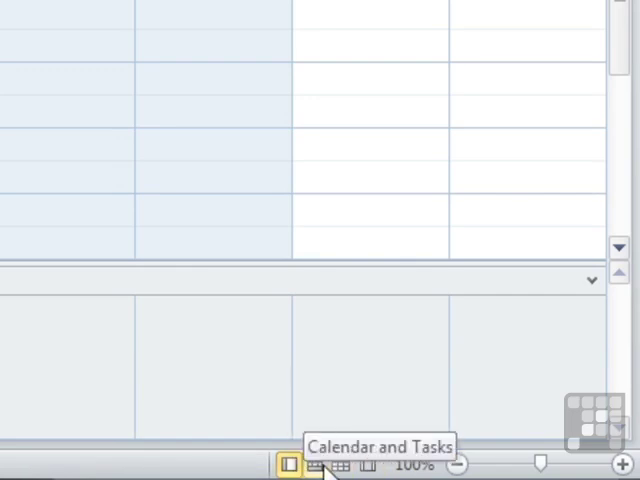
{"action": "left_click", "coordinate": [420, 468]}
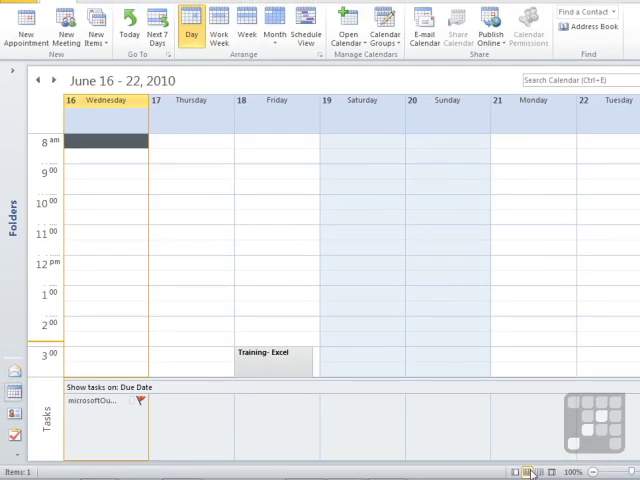
{"action": "mouse_move", "coordinate": [264, 440]}
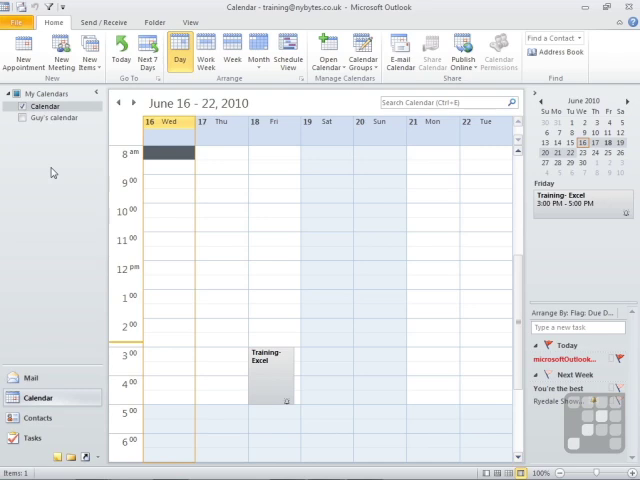
{"action": "mouse_move", "coordinate": [58, 178]}
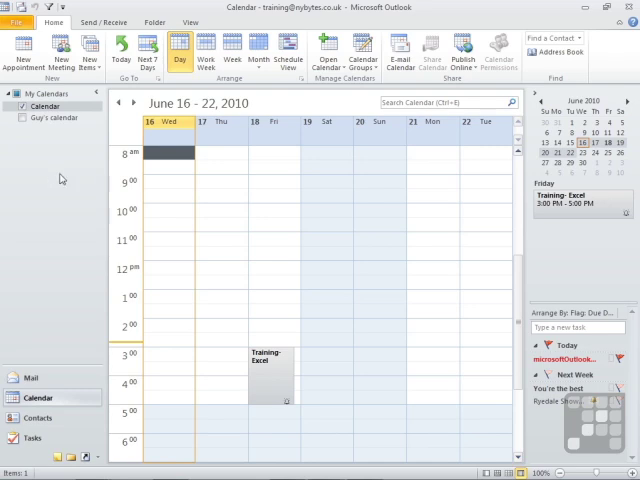